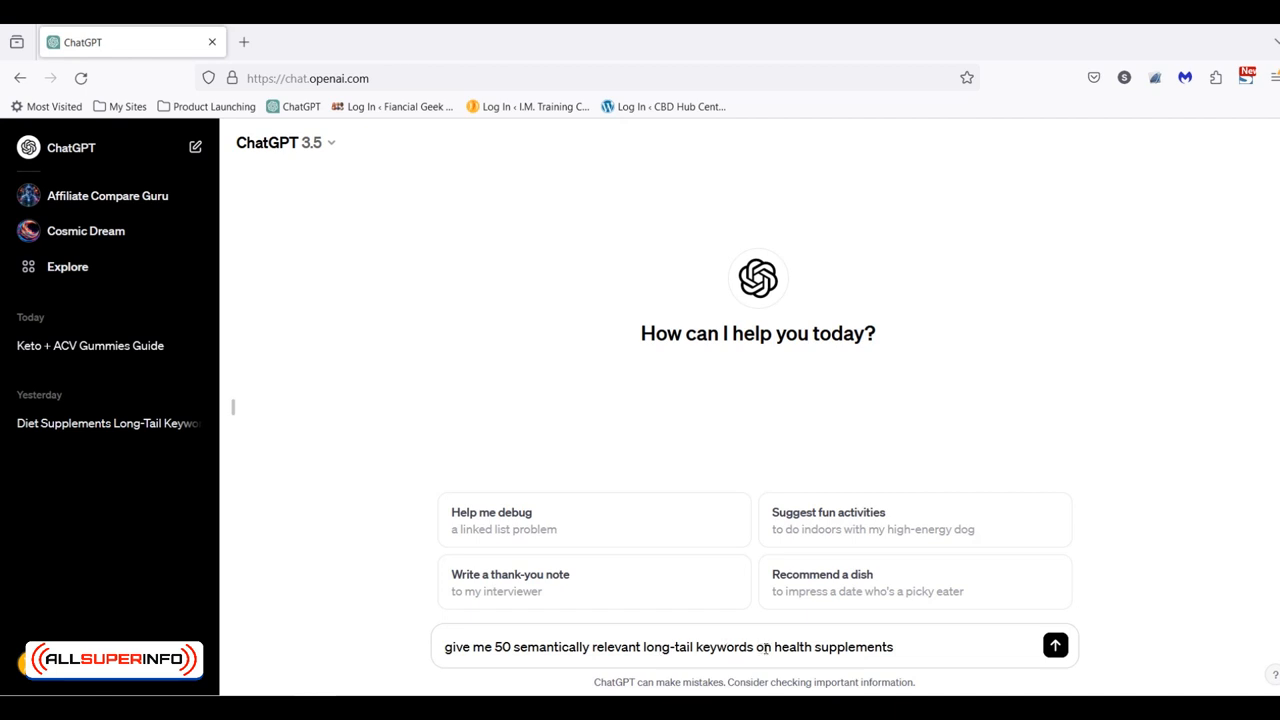
- Send the prompt requesting 50 long-tail health-supplement keywords to ChatGPT
double_click(832, 648)
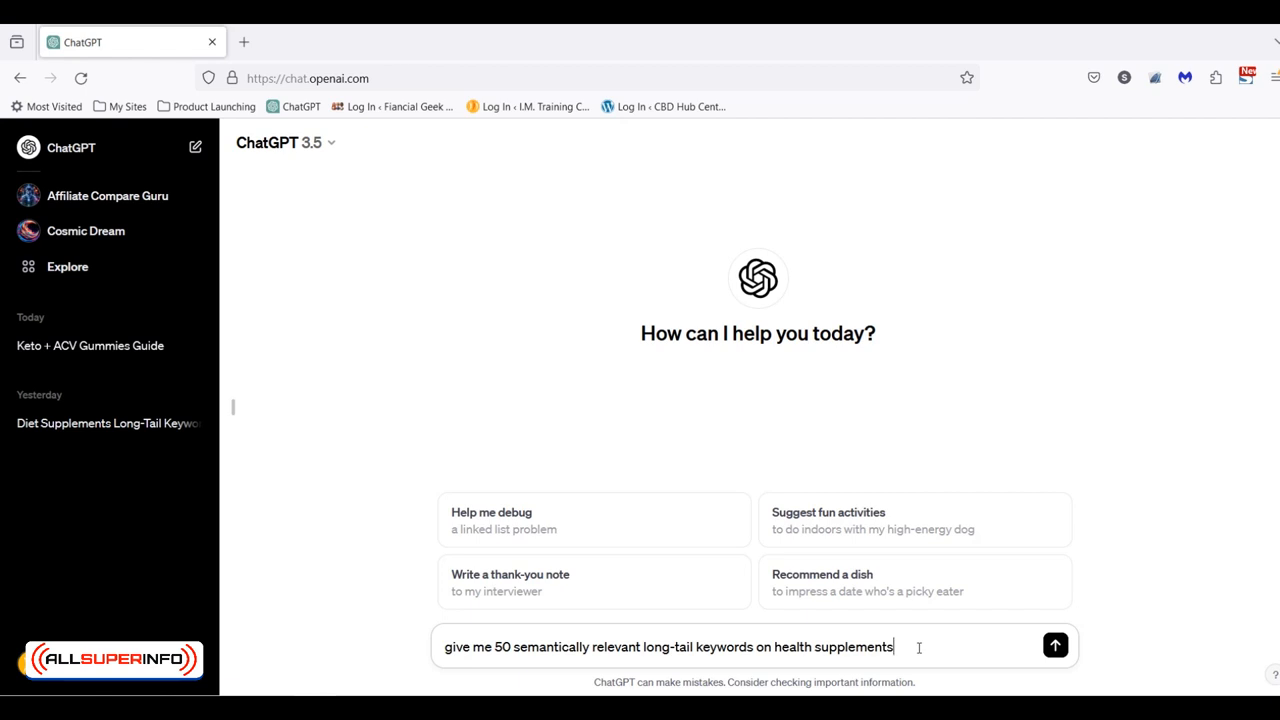
drag(778, 648, 892, 648)
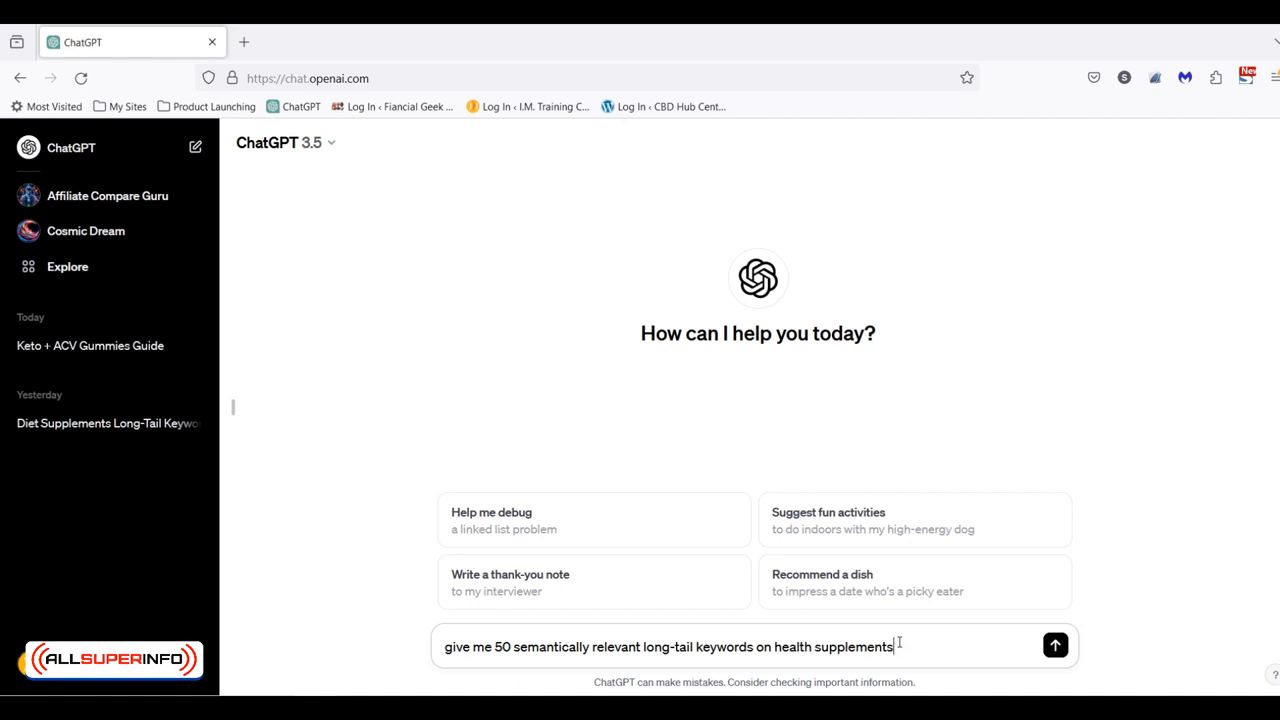
mouse_move(896, 646)
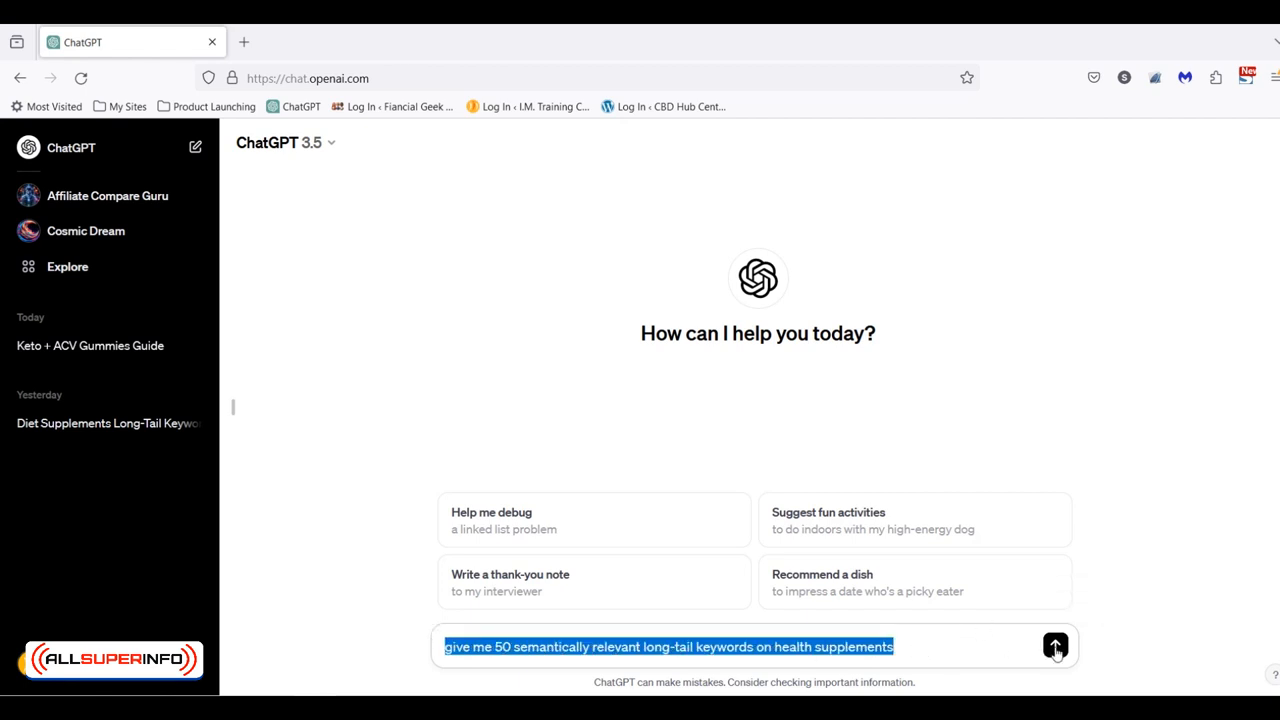
click(1056, 646)
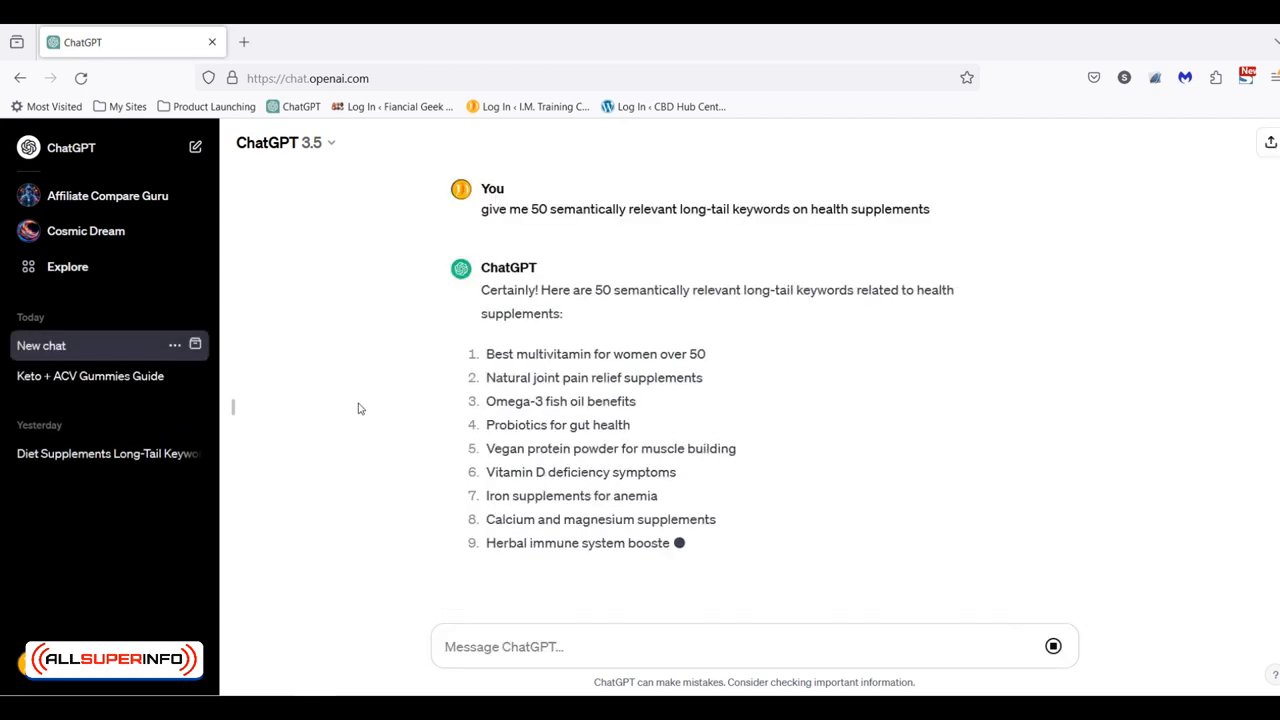
- Fetch keyword ideas for 'Best multivitamin for women over 50' and export them as a spreadsheet
scroll(down, 3)
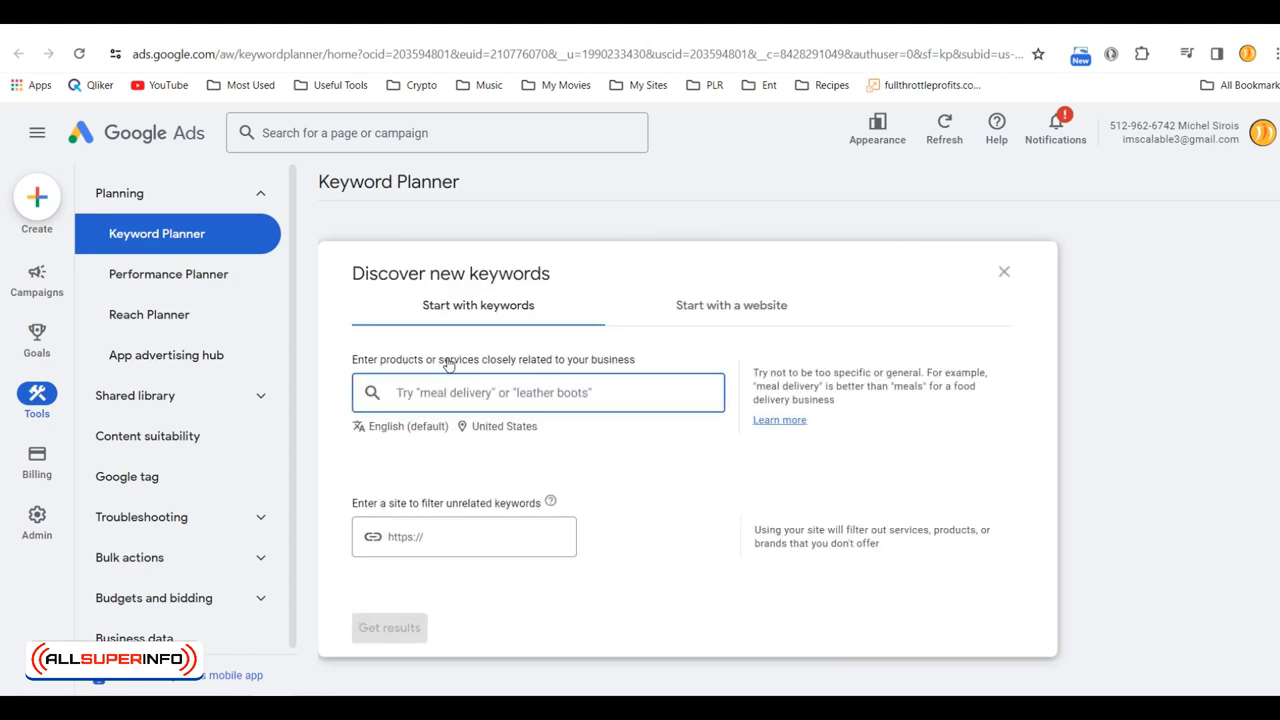
text(Best multivitamin for women over 50)
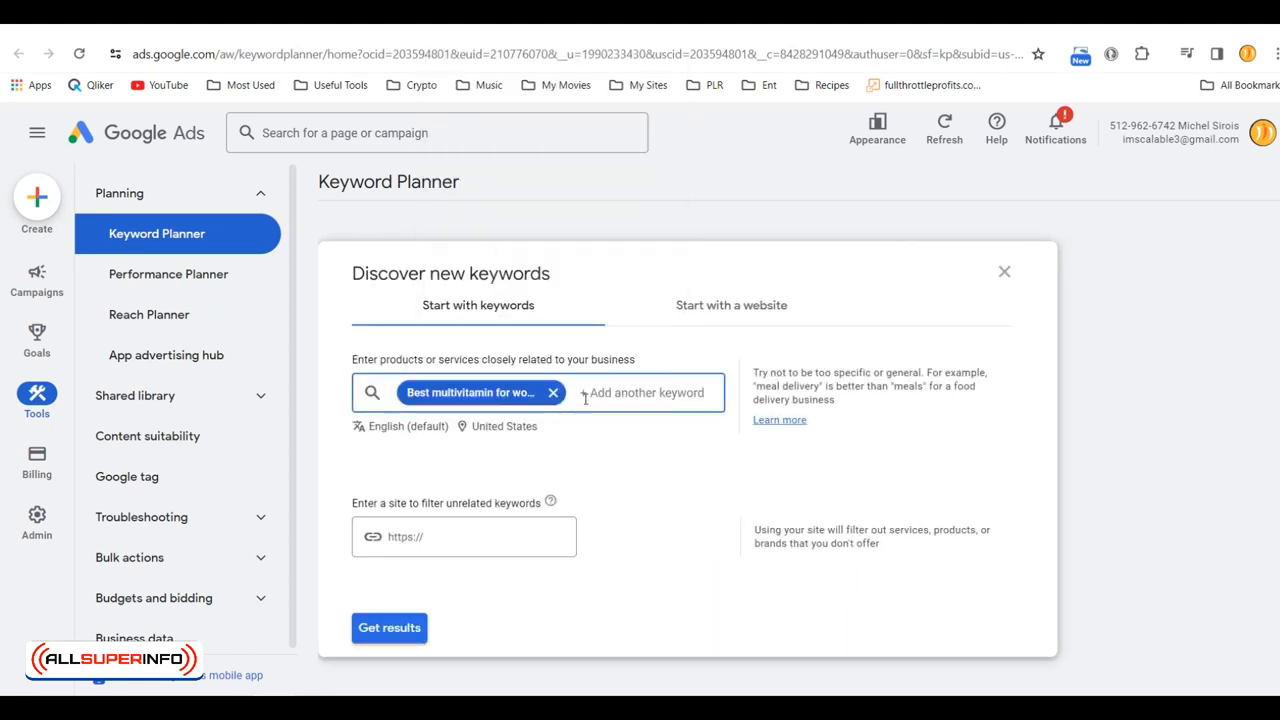
click(388, 628)
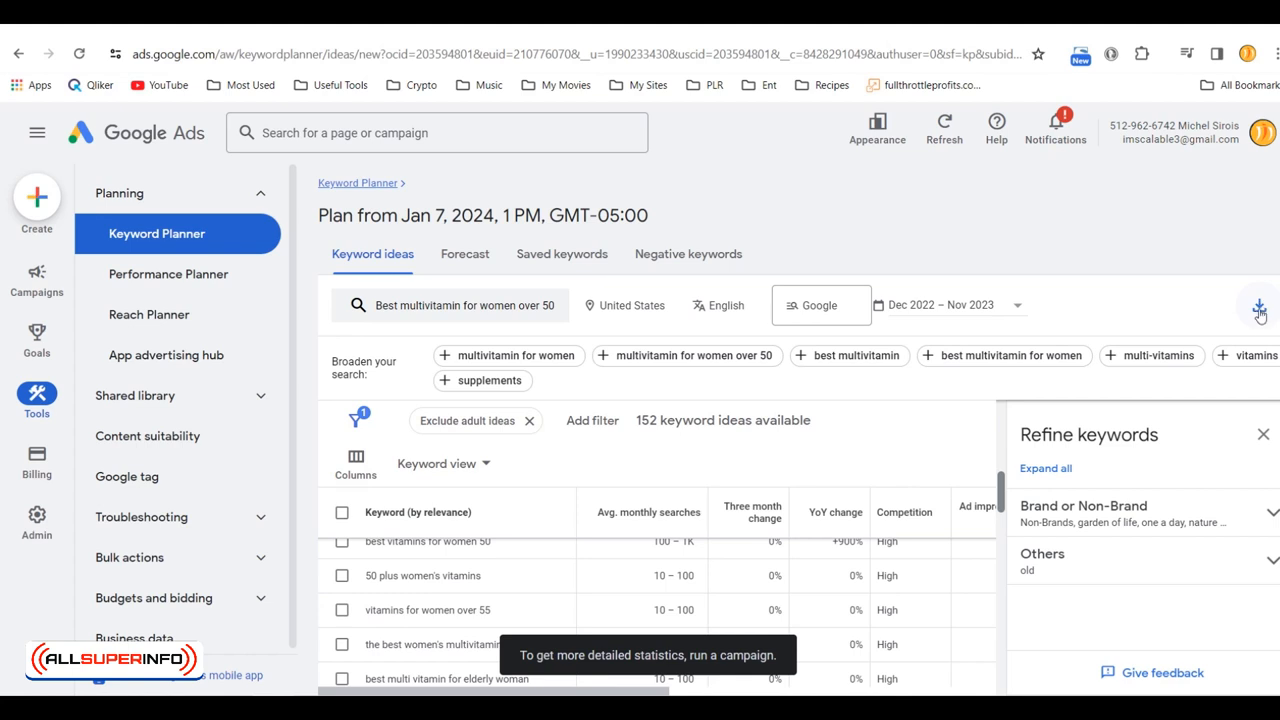
click(1260, 308)
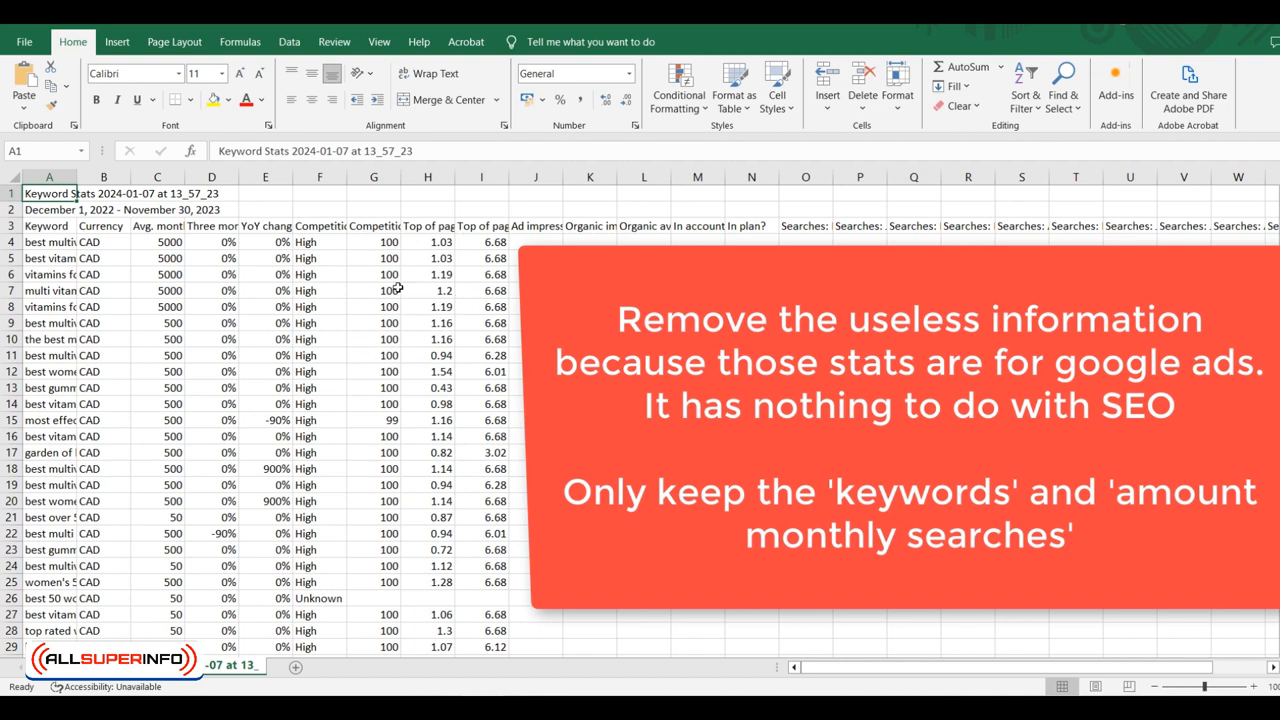
mouse_move(400, 312)
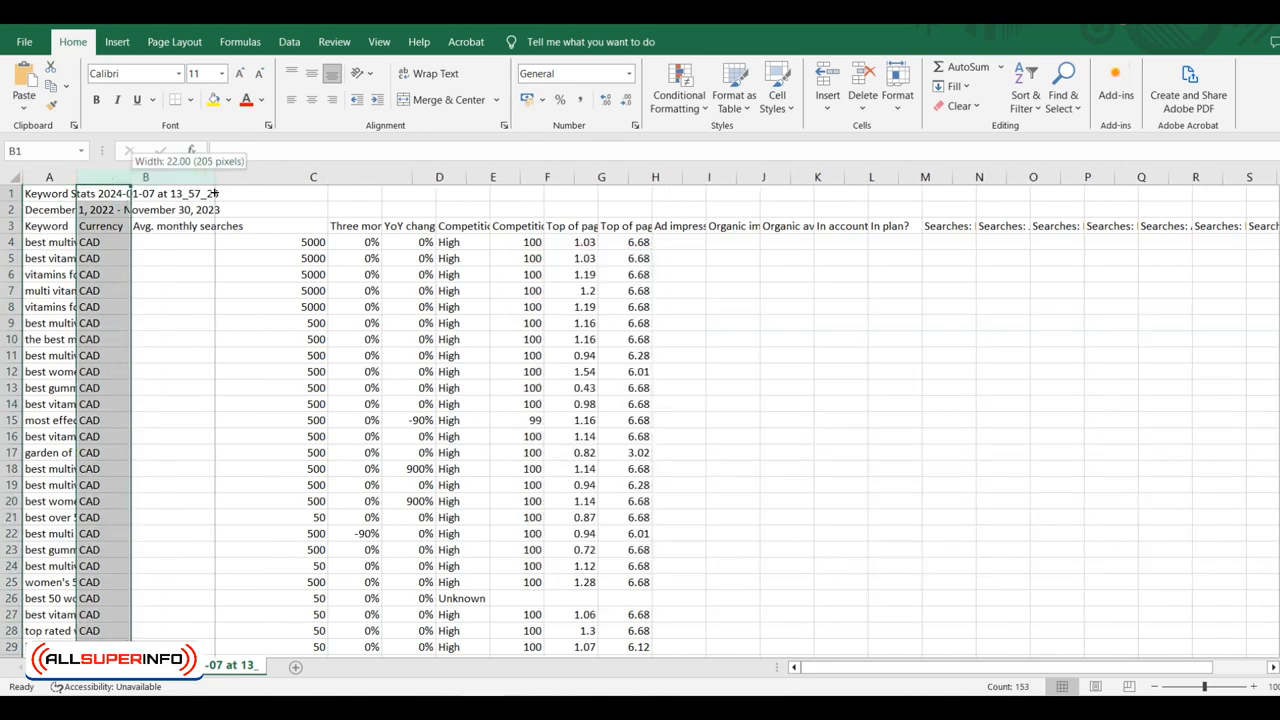
- Delete the currency column and widen the keyword and monthly searches columns
right_click(144, 176)
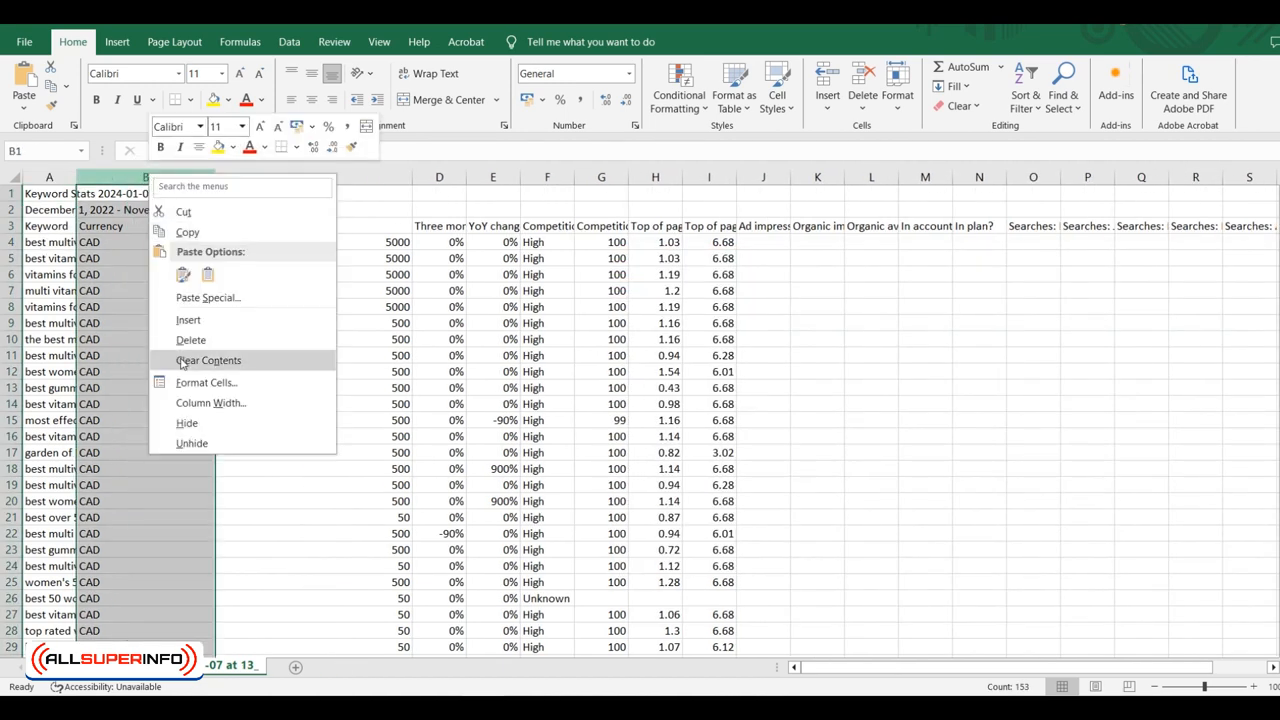
click(192, 340)
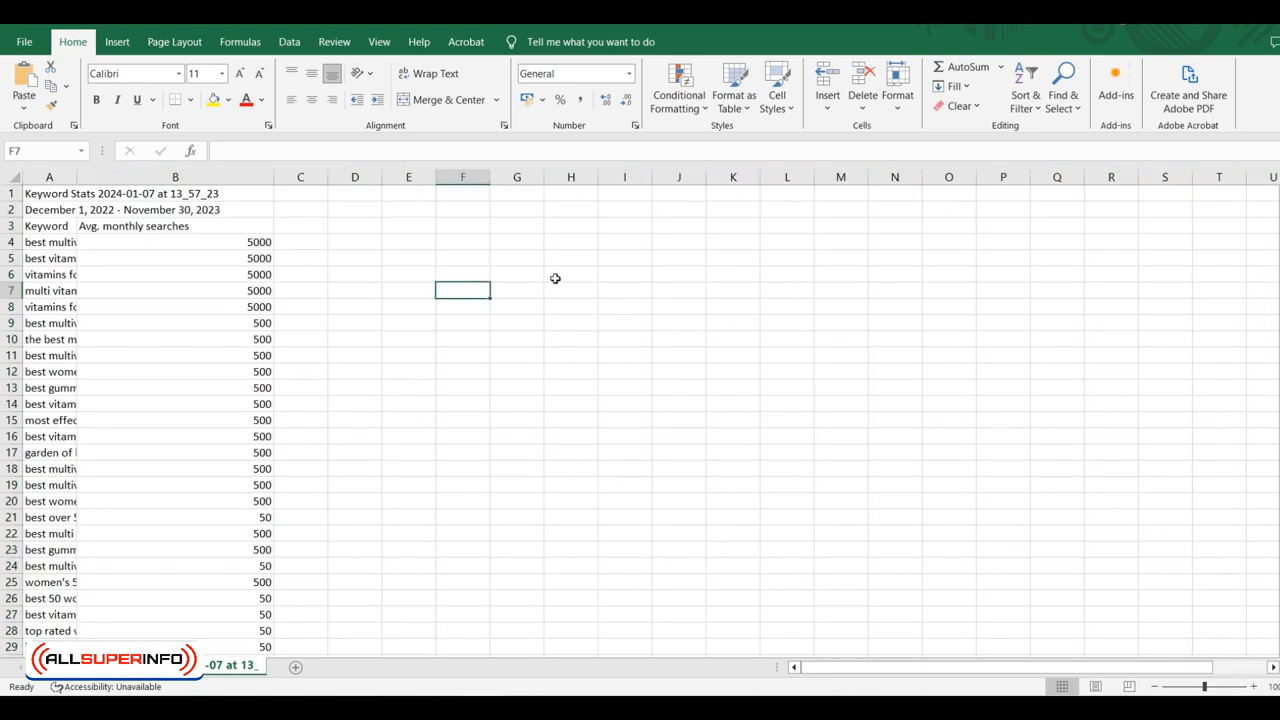
mouse_move(618, 336)
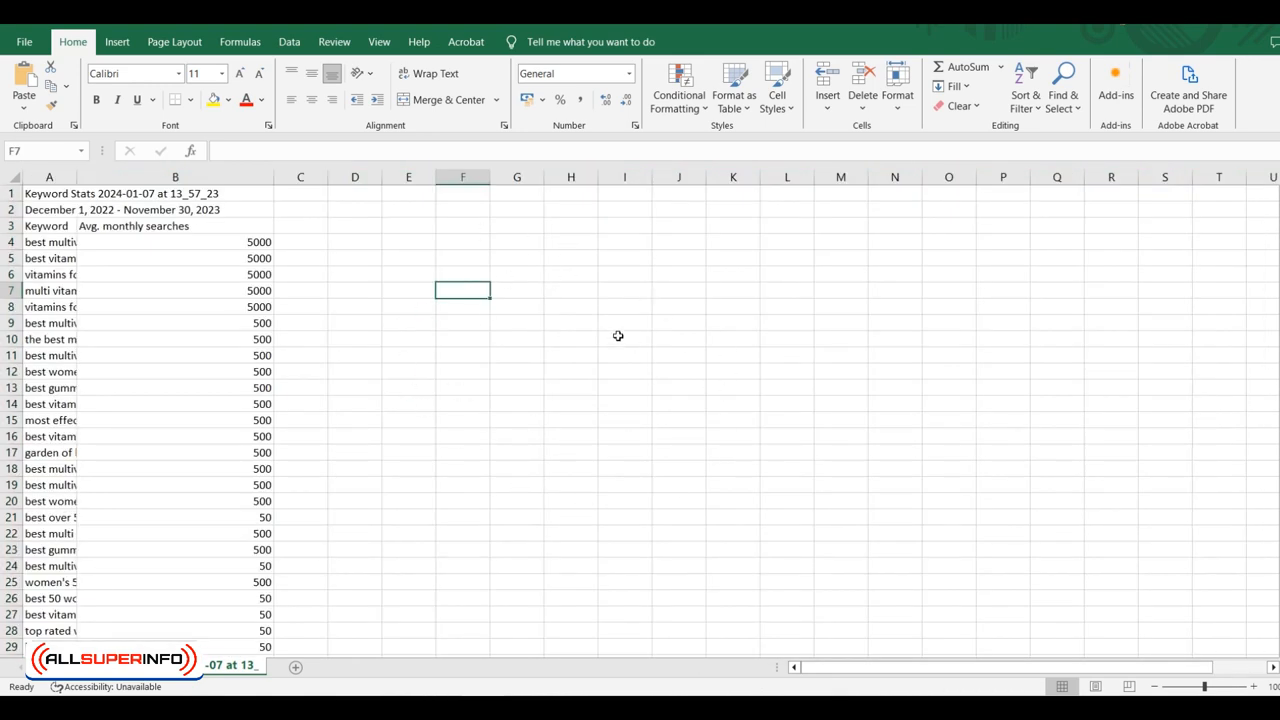
click(516, 340)
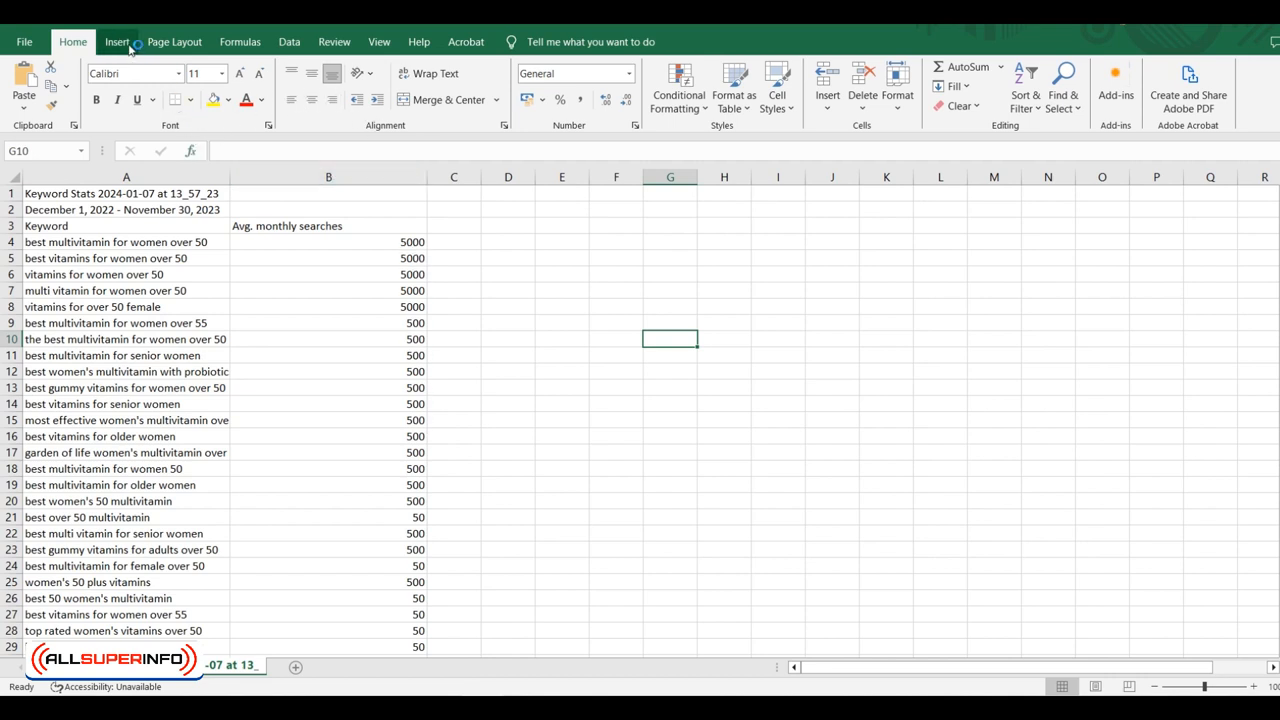
- Sort column B average monthly searches largest to smallest with the selection expanded
click(288, 40)
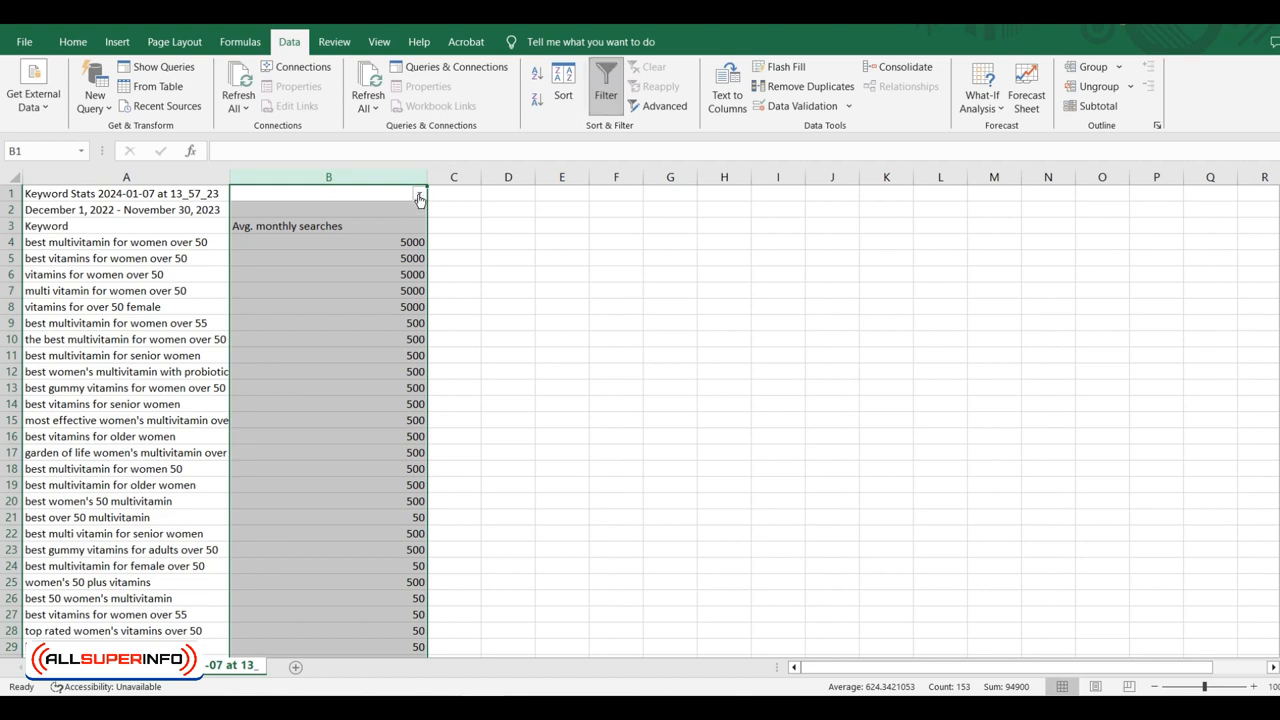
click(420, 192)
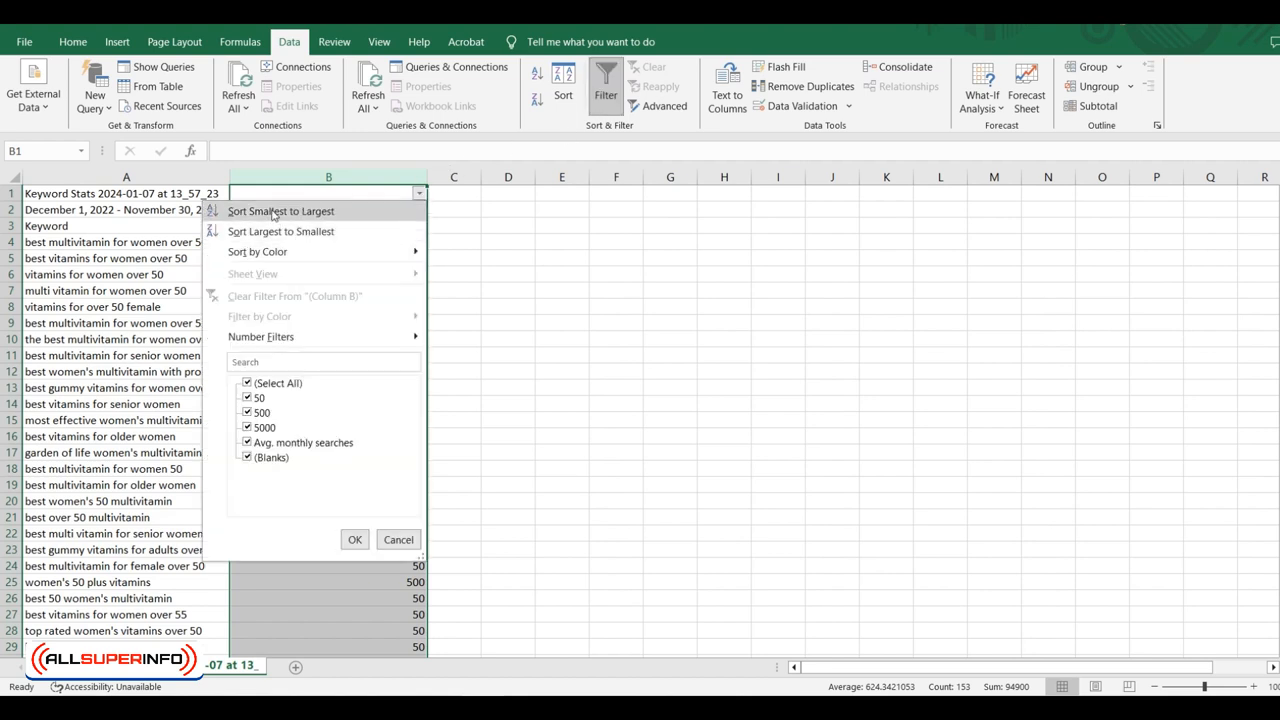
click(280, 232)
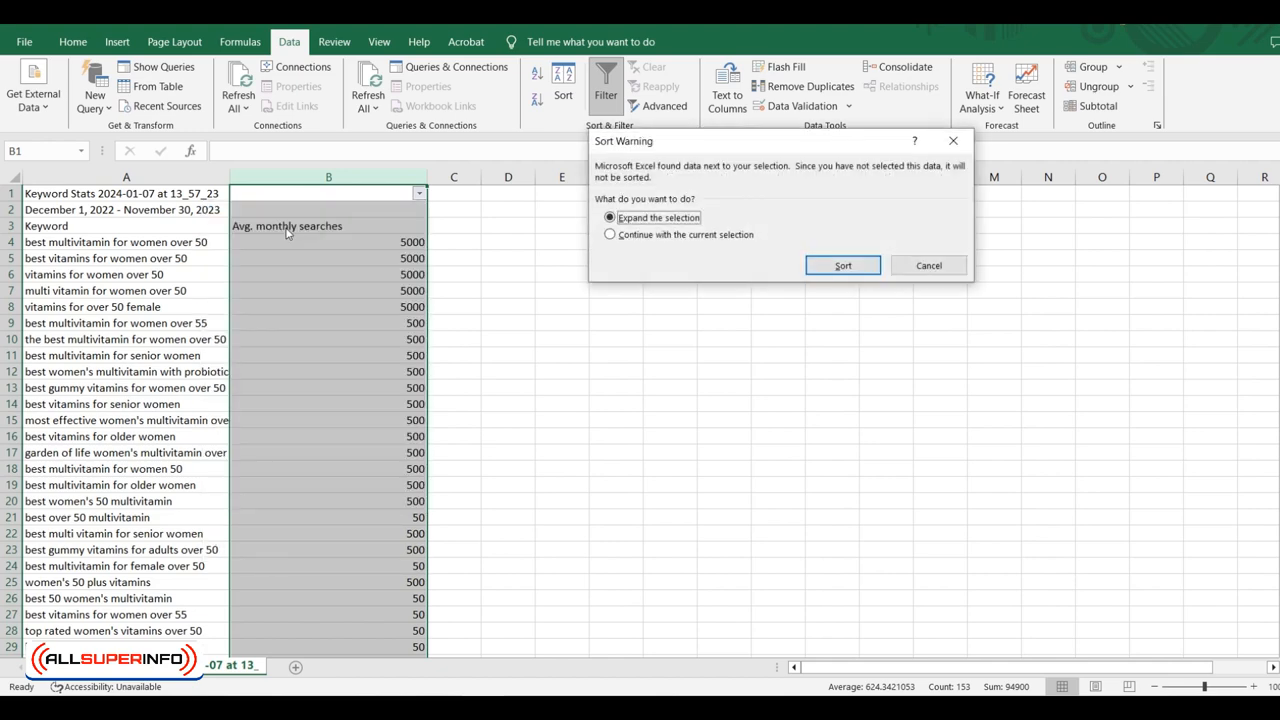
click(842, 264)
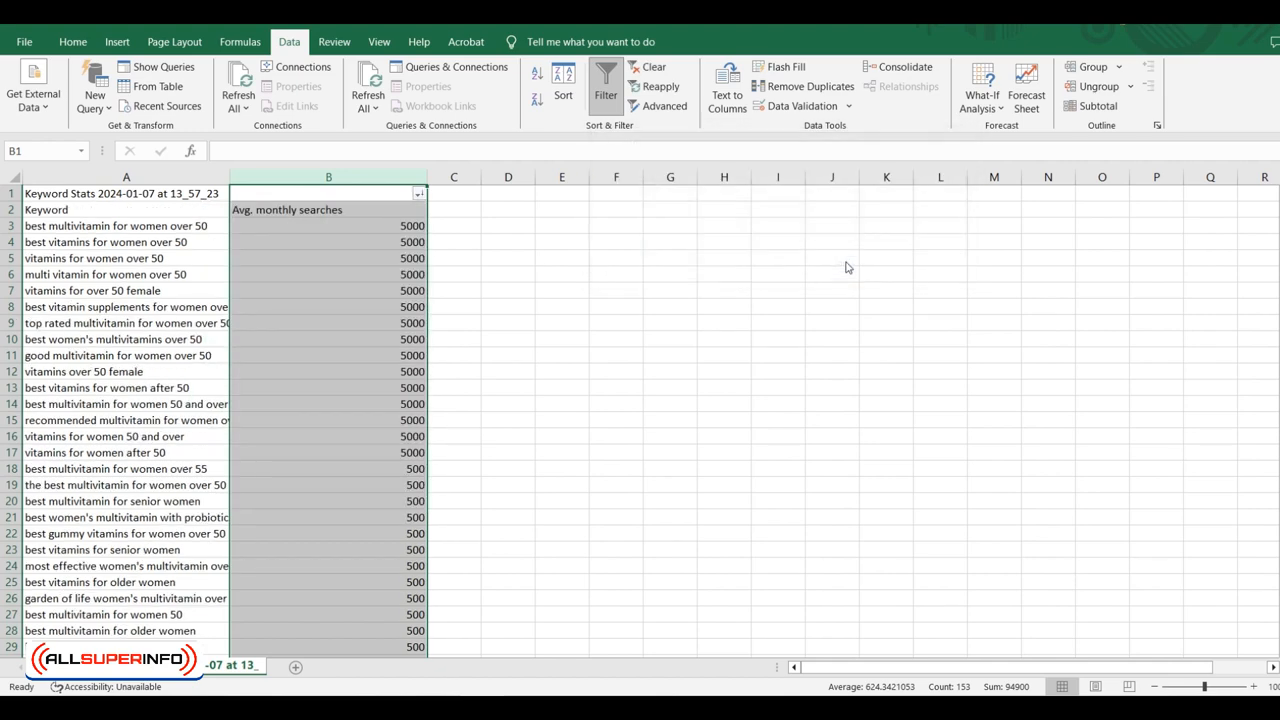
- Review the sorted list and mark the row where searches drop to 50
scroll(down, 3)
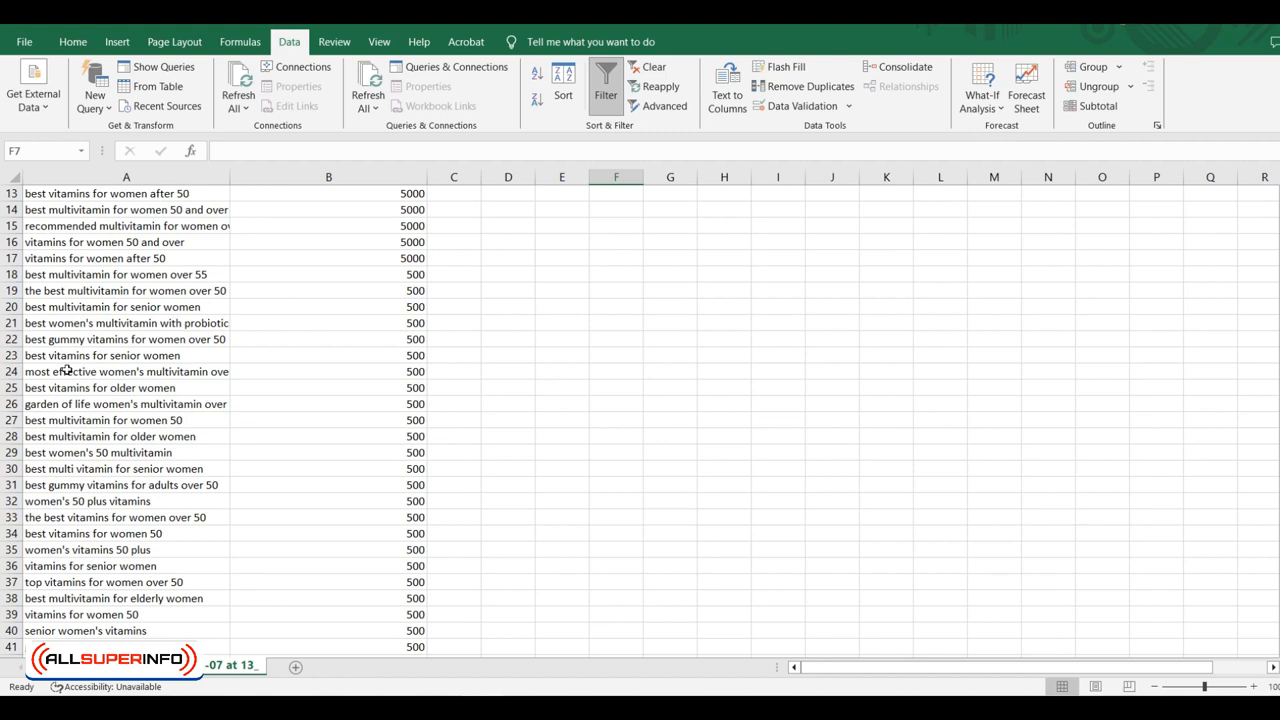
scroll(down, 3)
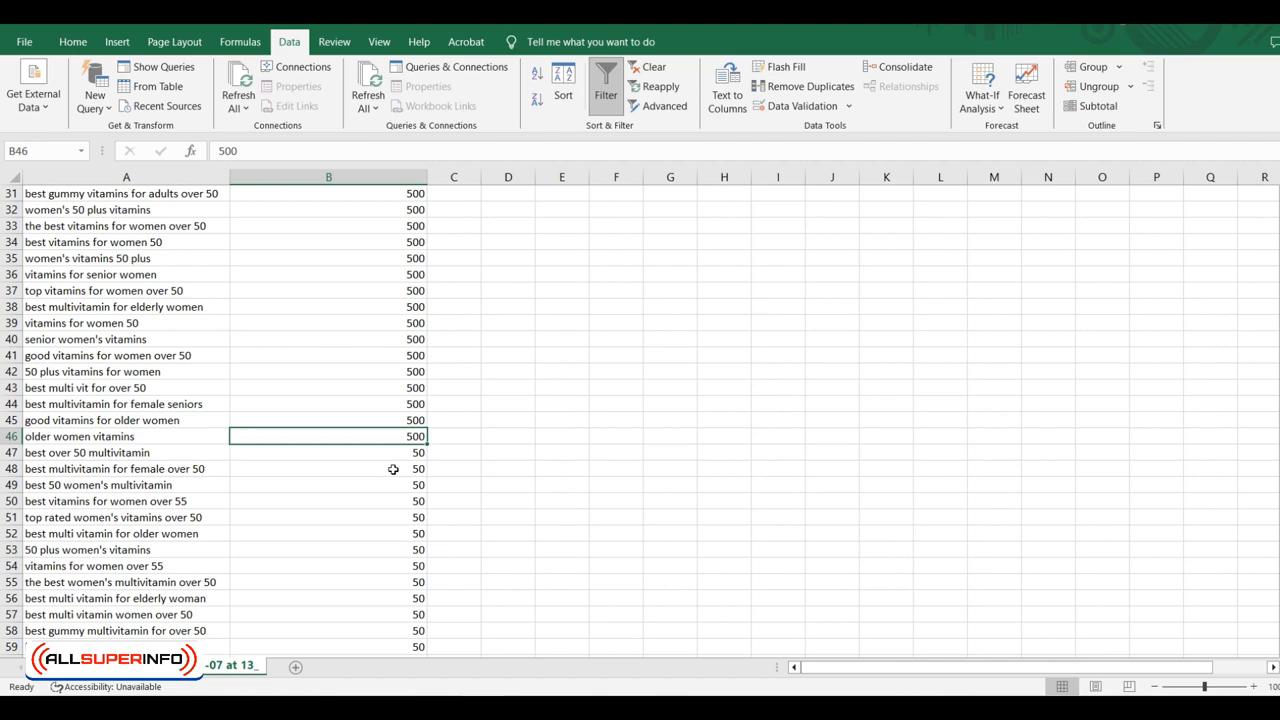
click(328, 452)
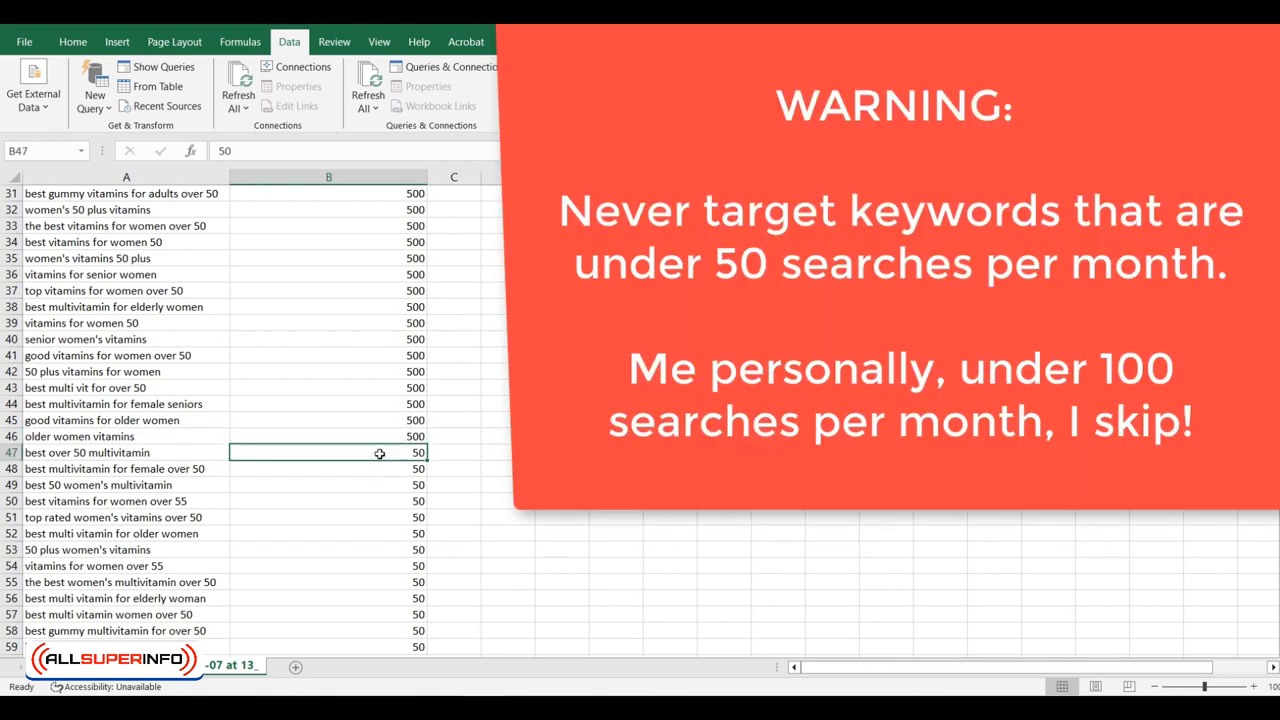
scroll(down, 3)
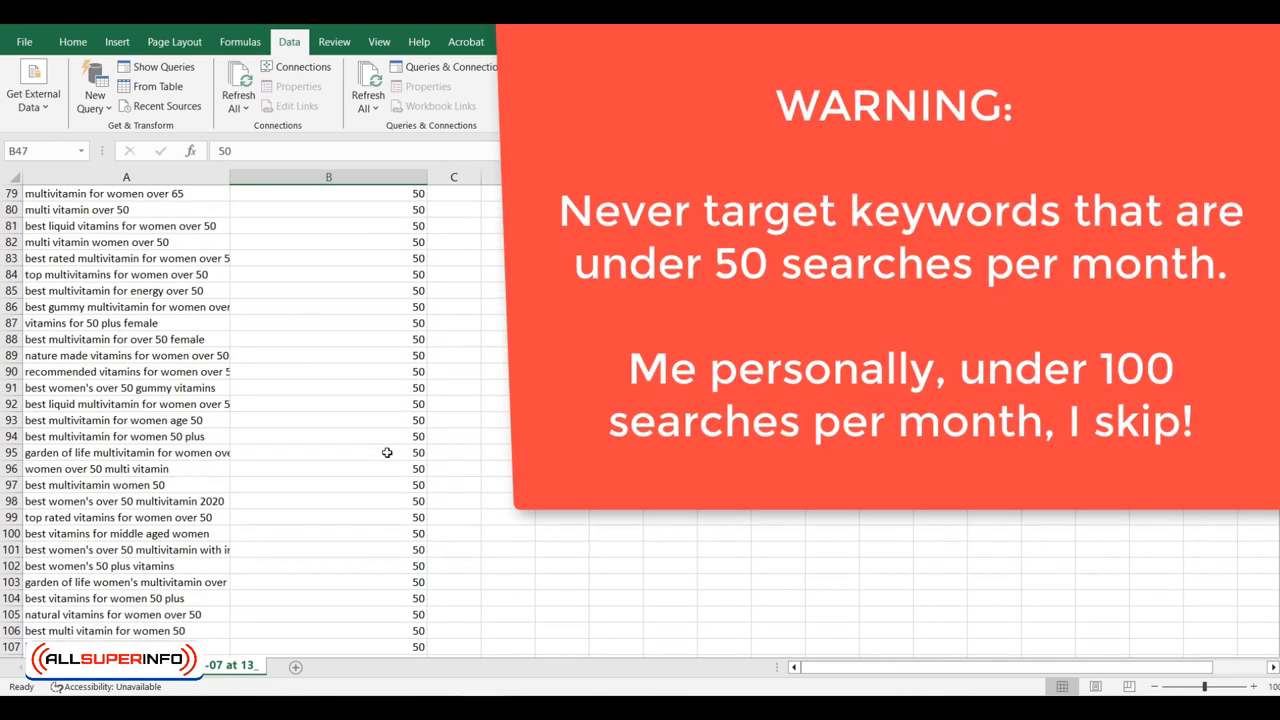
- Save the sheet with Ctrl+S, confirming Yes to keep the Unicode Text format
scroll(down, 3)
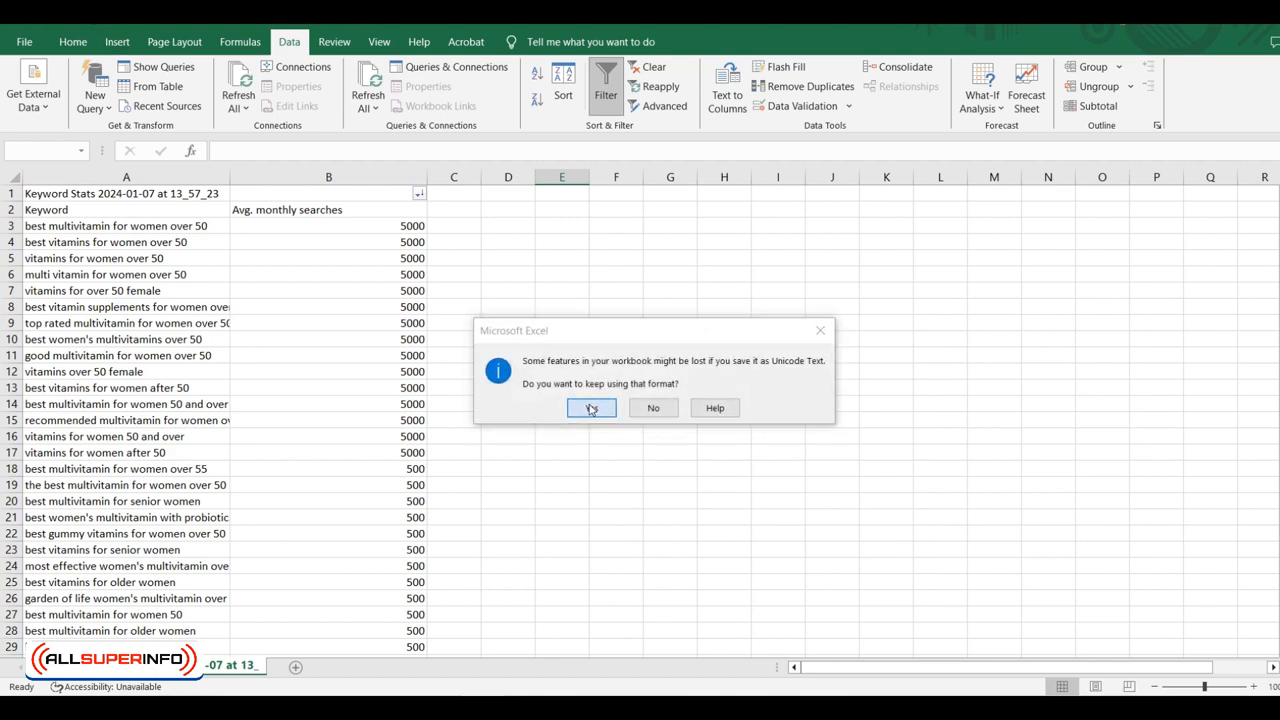
click(592, 408)
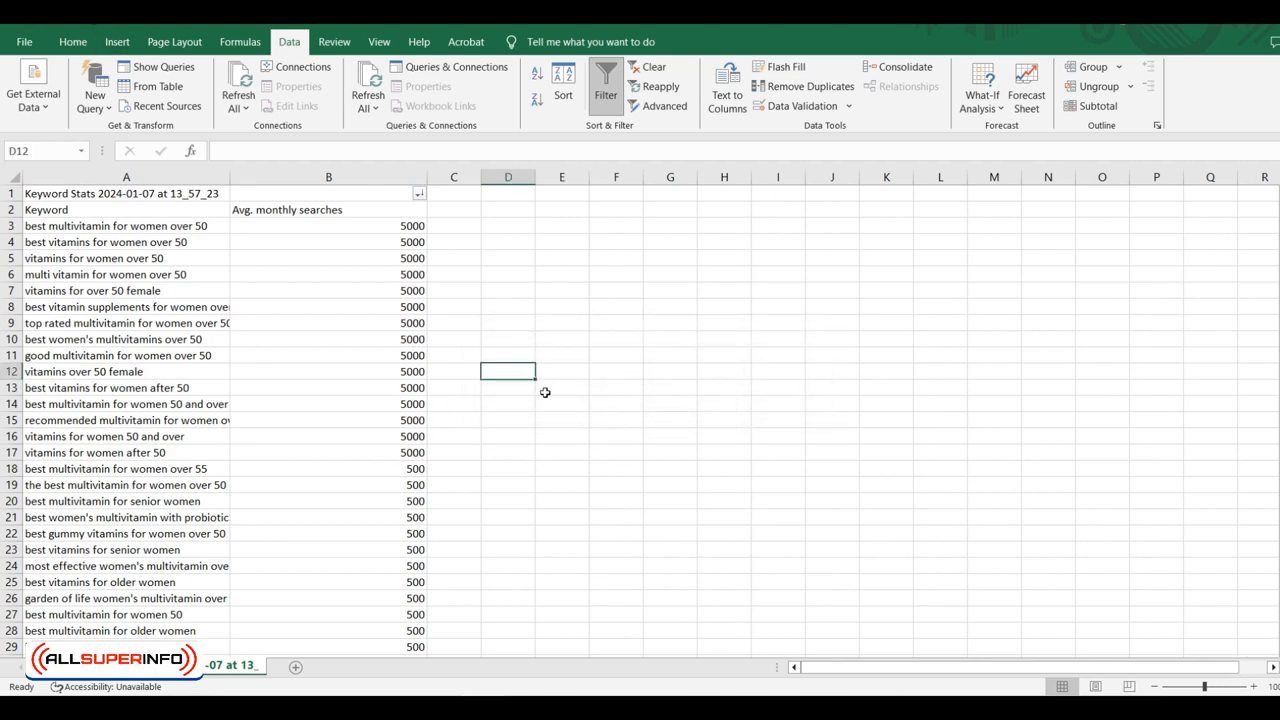